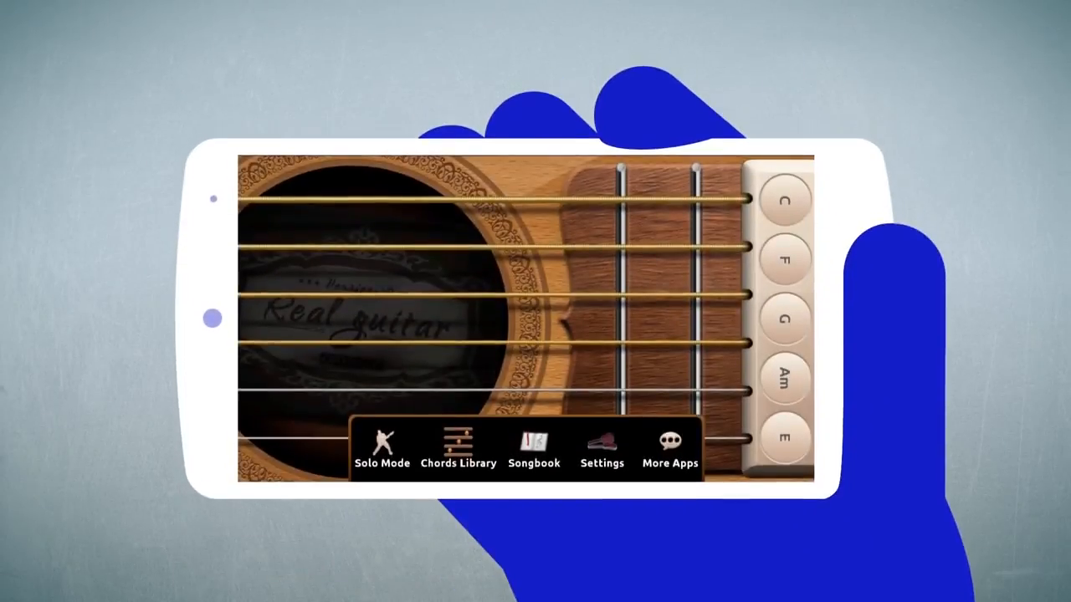
# Step: Browse the Chords Library, return to the guitar and strum the Am chord
pyautogui.click(459, 448)
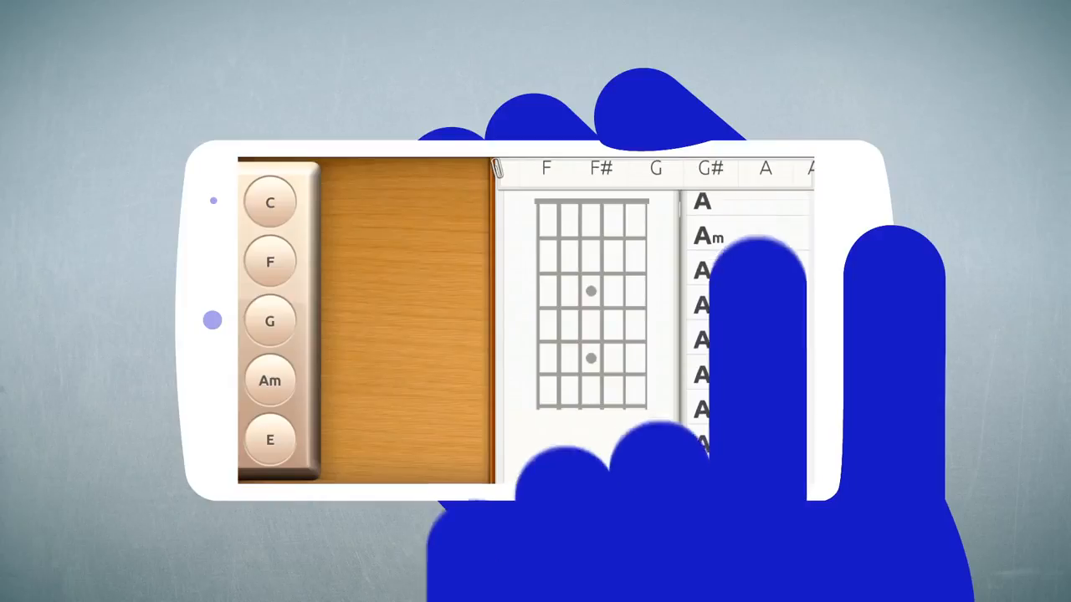
pyautogui.click(743, 401)
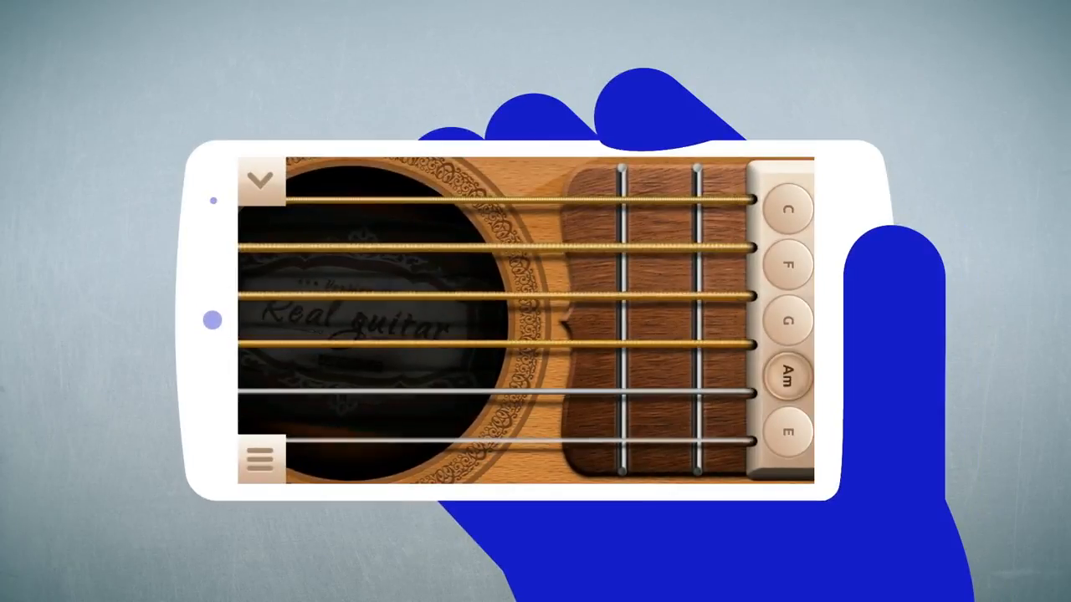
pyautogui.click(261, 459)
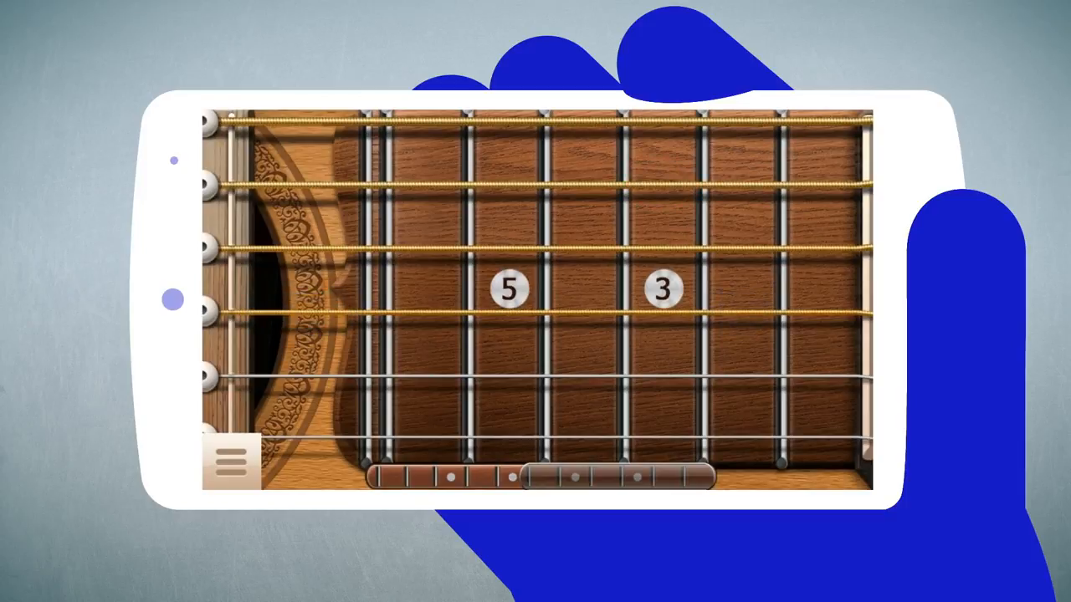
# Step: Pluck a single note on the fretboard in Solo Mode
pyautogui.click(507, 251)
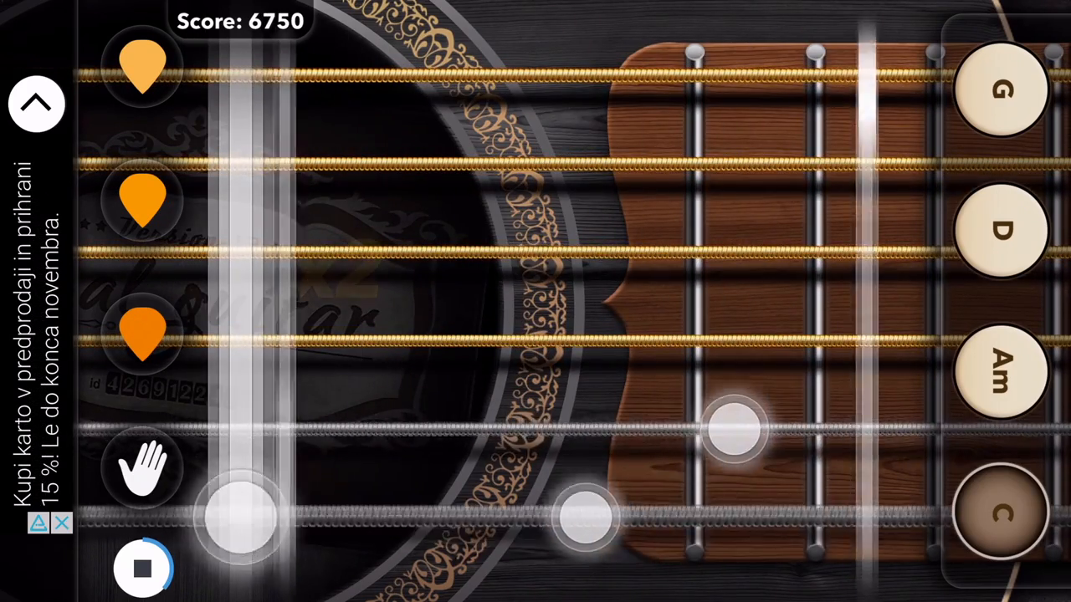
# Step: Hit the highlighted notes and chord changes until the first song's score reaches 18,400
pyautogui.click(994, 90)
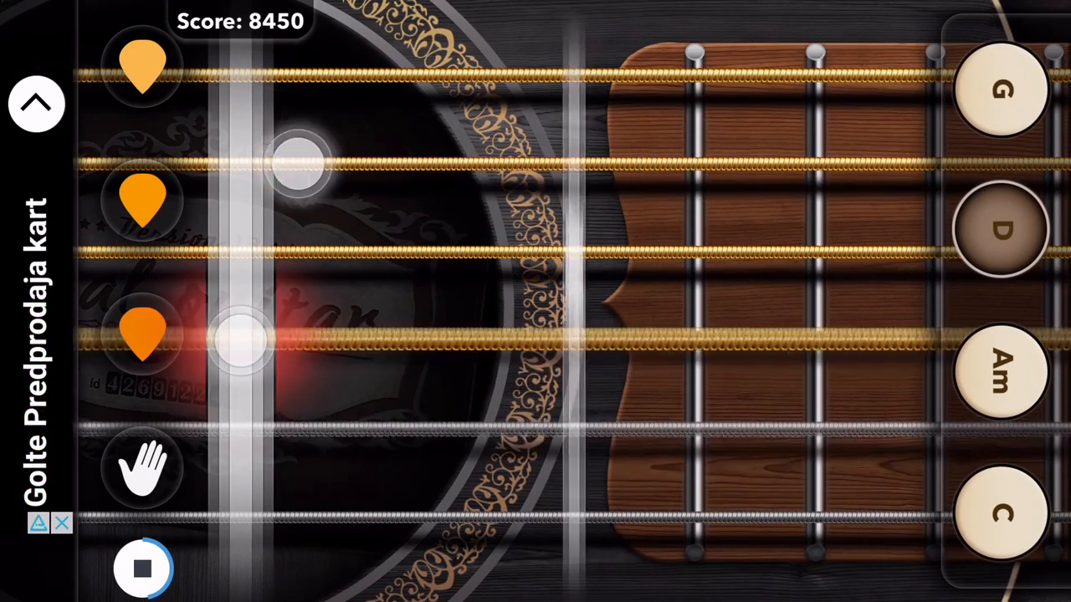
pyautogui.click(1003, 383)
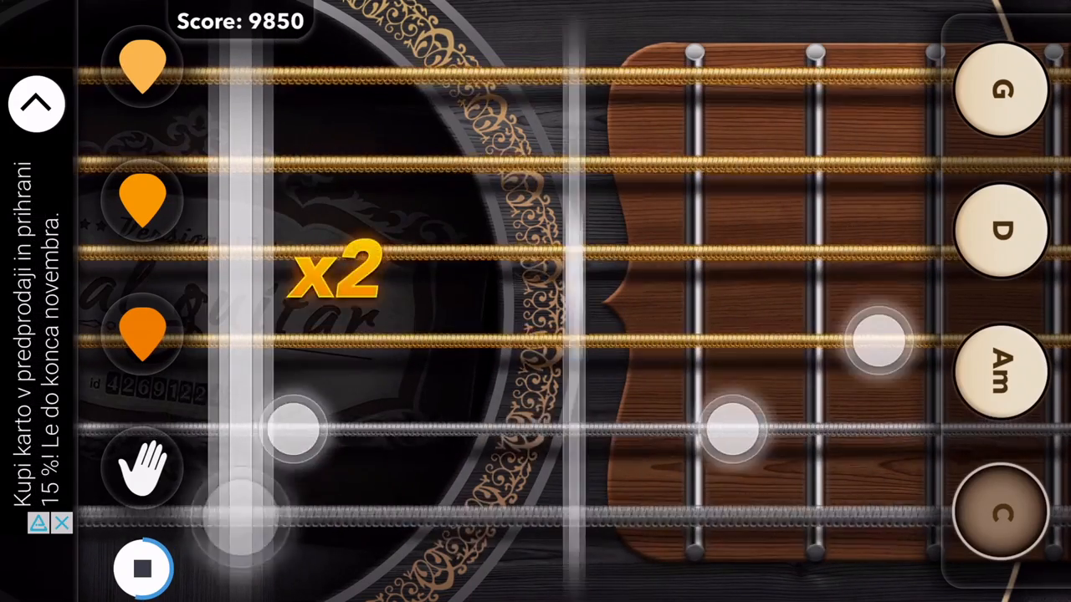
pyautogui.click(1001, 230)
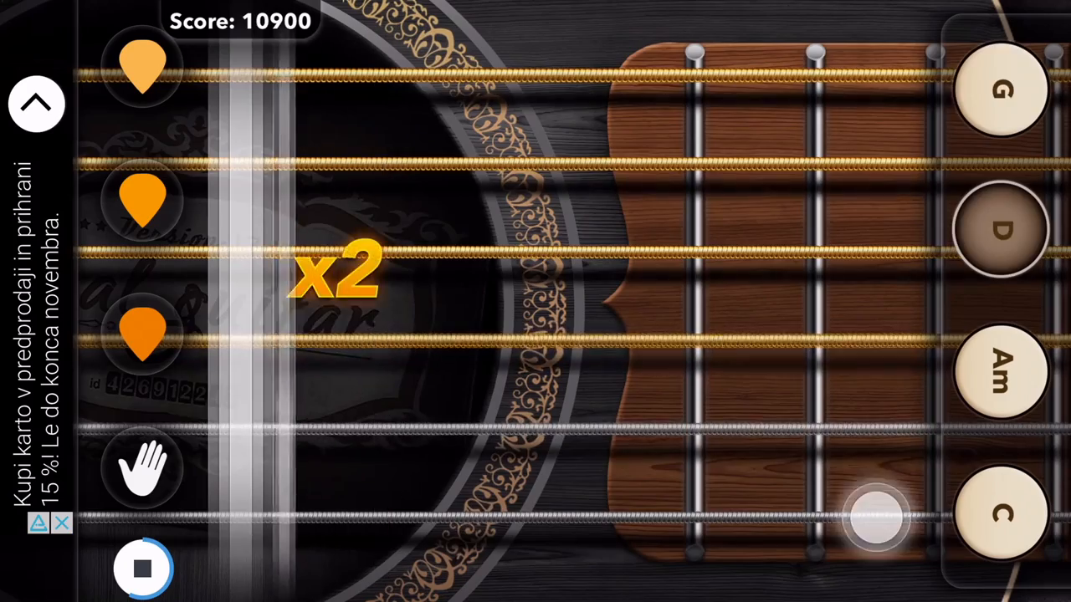
pyautogui.click(995, 90)
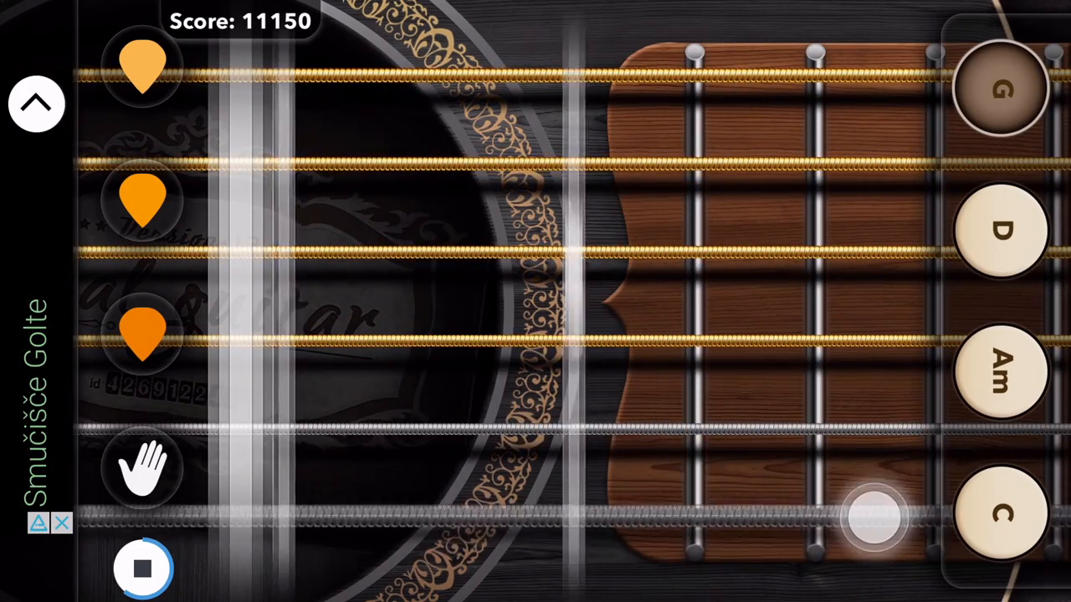
pyautogui.click(997, 233)
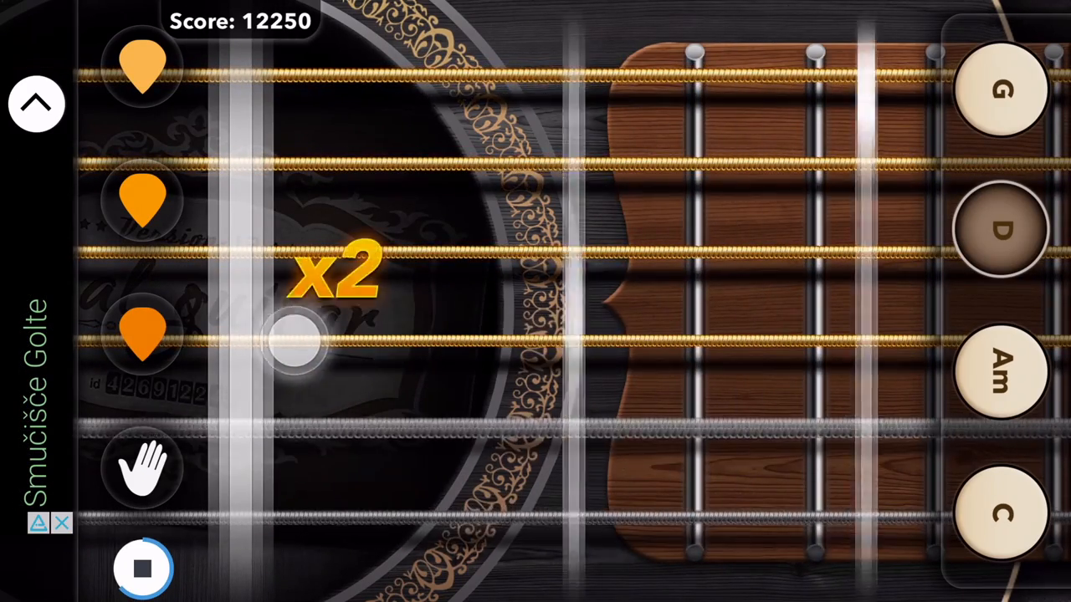
pyautogui.click(1001, 381)
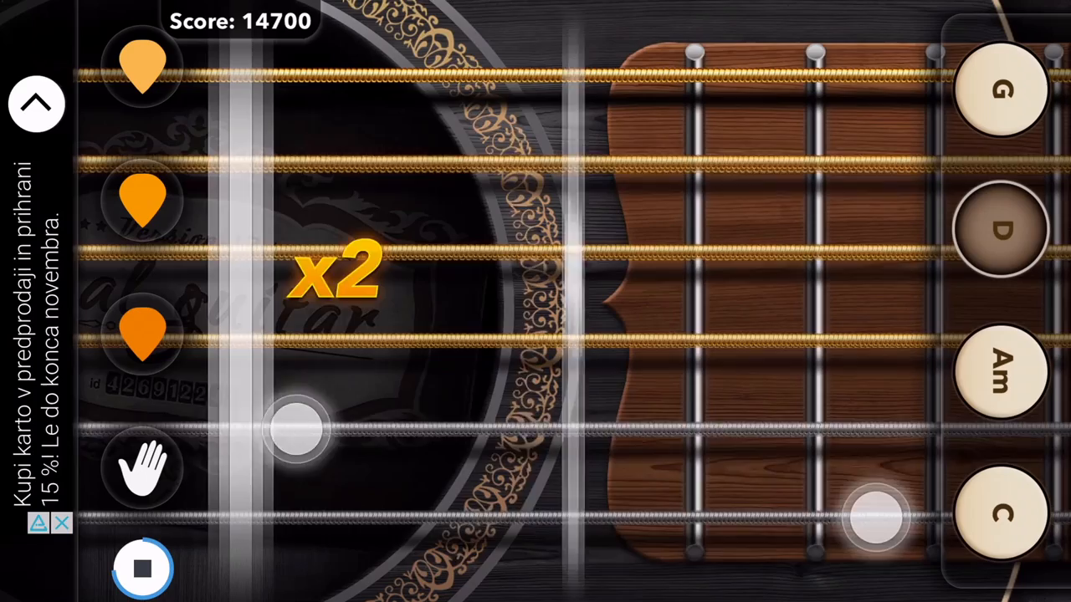
pyautogui.click(1001, 378)
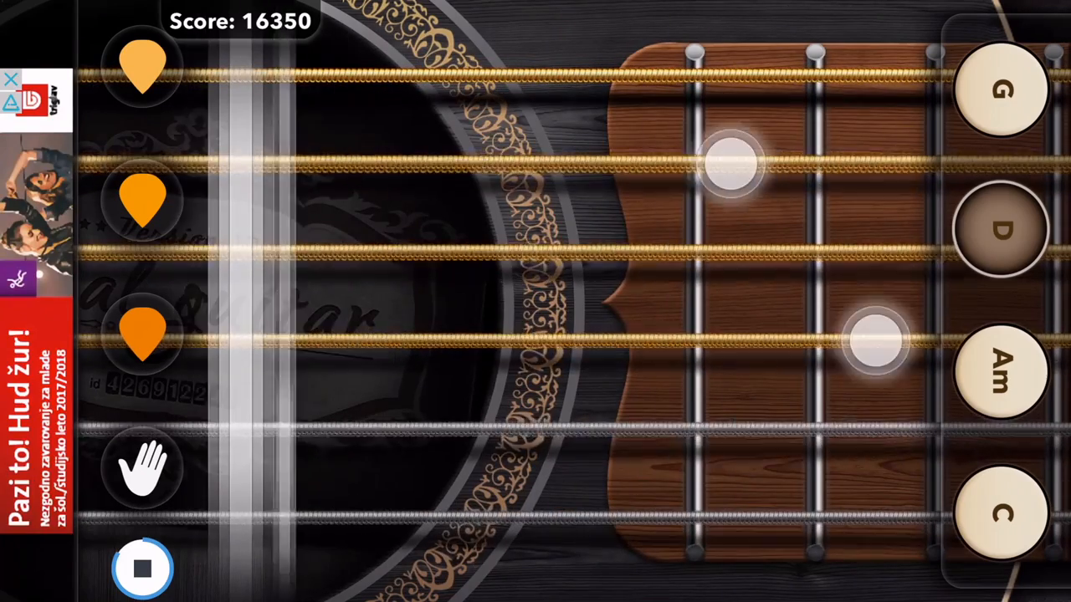
pyautogui.click(1001, 375)
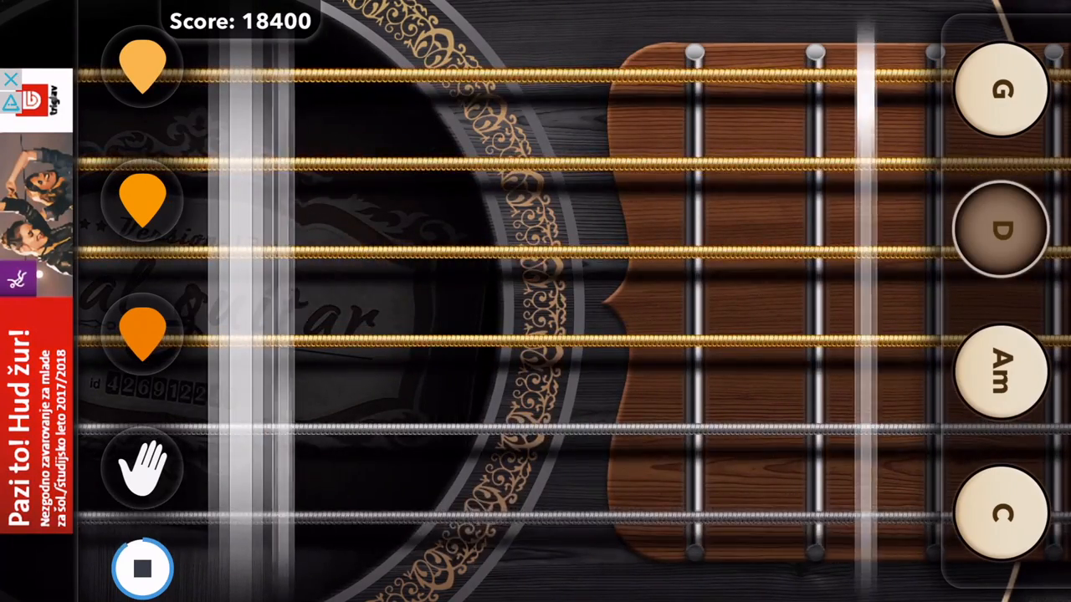
pyautogui.click(997, 91)
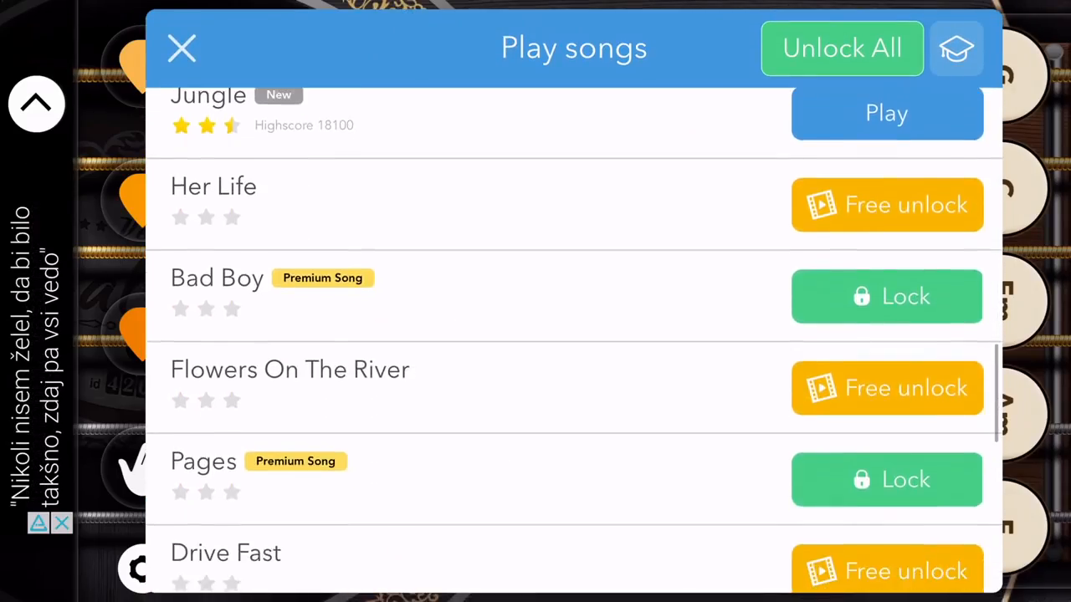
# Step: Start the song Cutting Edges from the song list
pyautogui.scroll(-3)
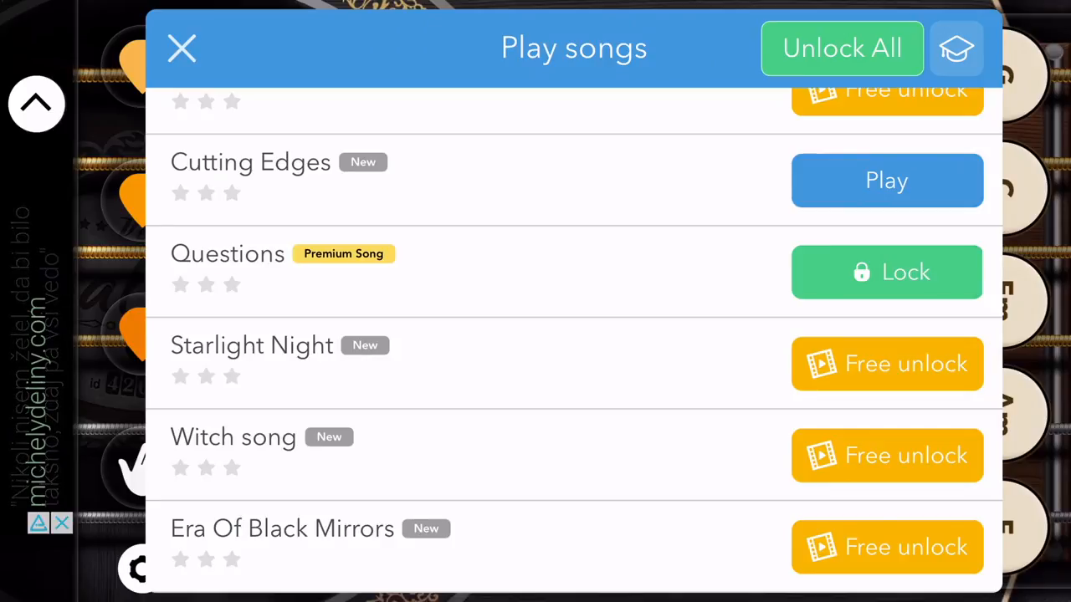
pyautogui.click(887, 181)
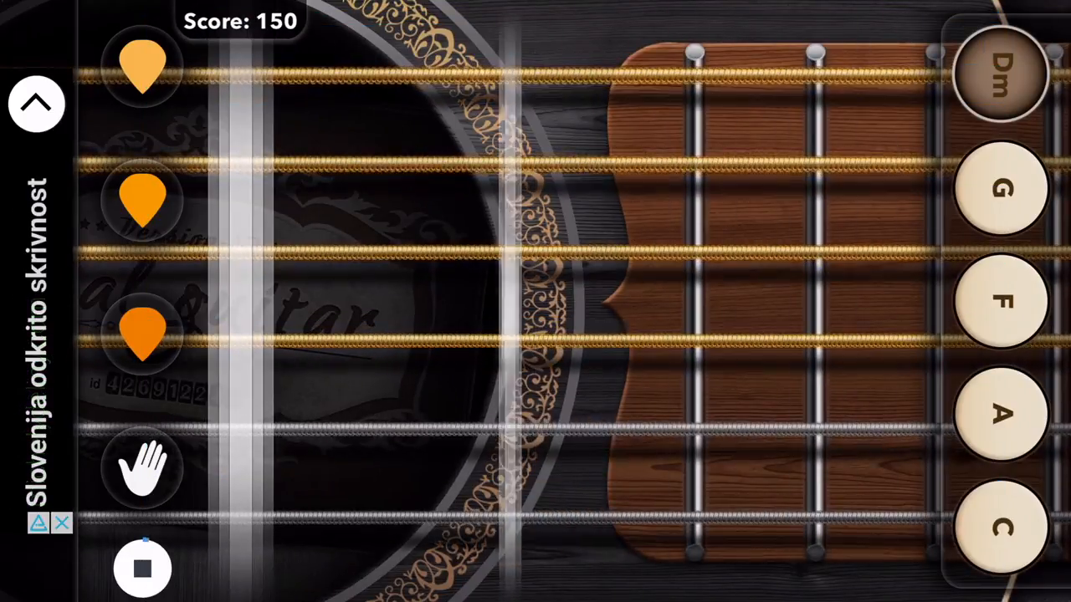
# Step: Play Cutting Edges' opening highlighted notes and Dm/G/F/A/C chord changes to build the score
pyautogui.click(997, 527)
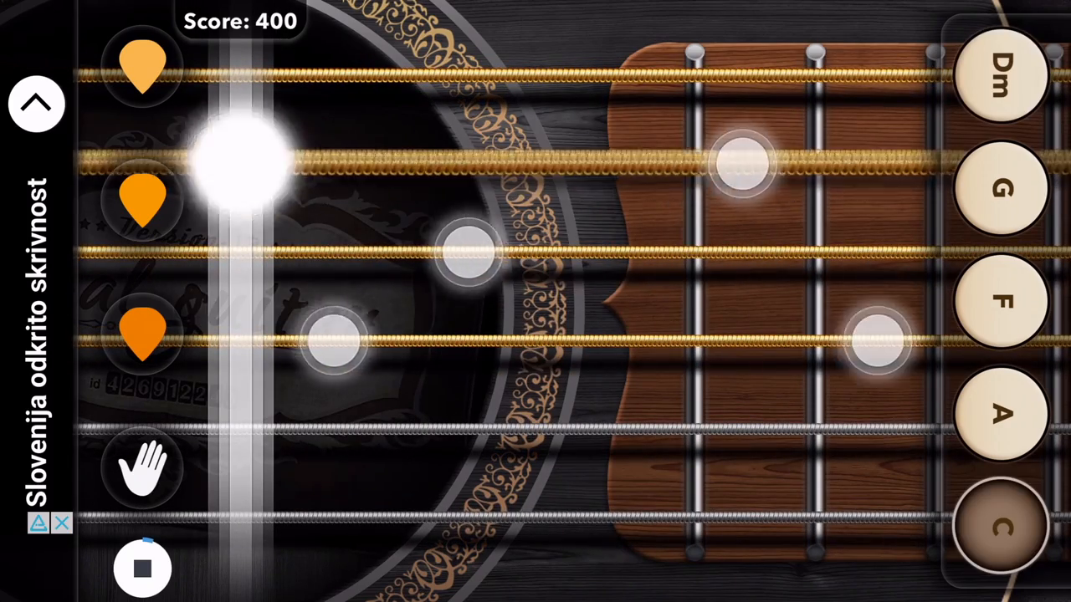
pyautogui.click(1000, 65)
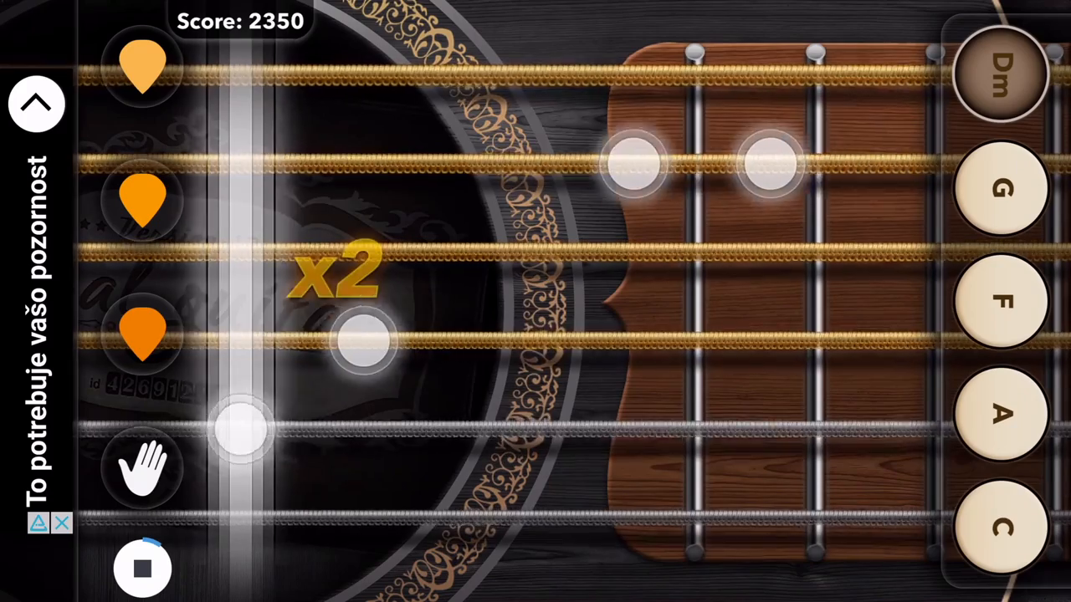
pyautogui.click(1000, 532)
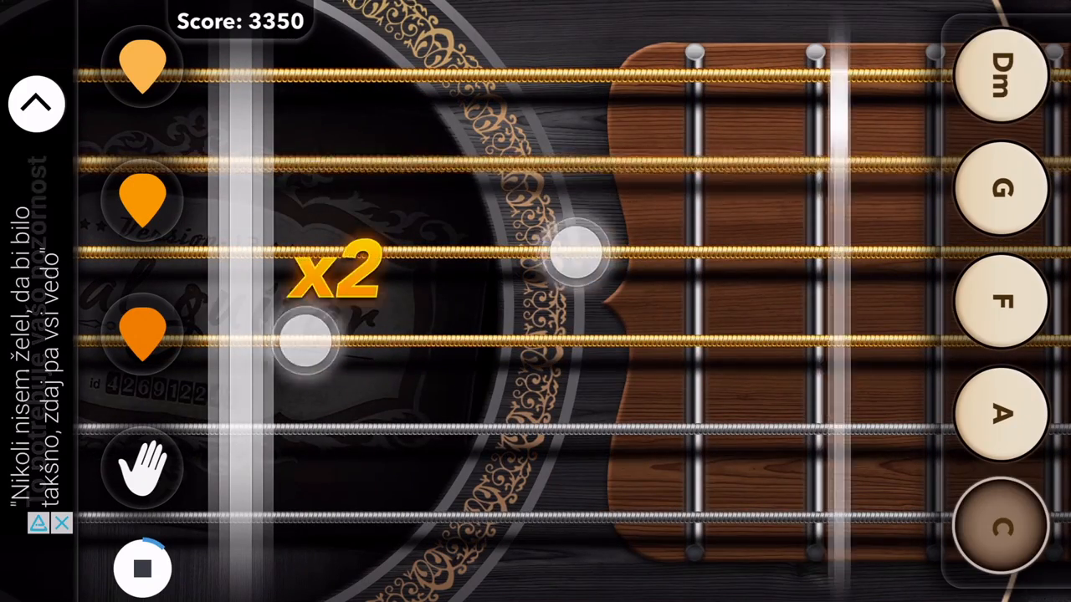
pyautogui.click(1002, 77)
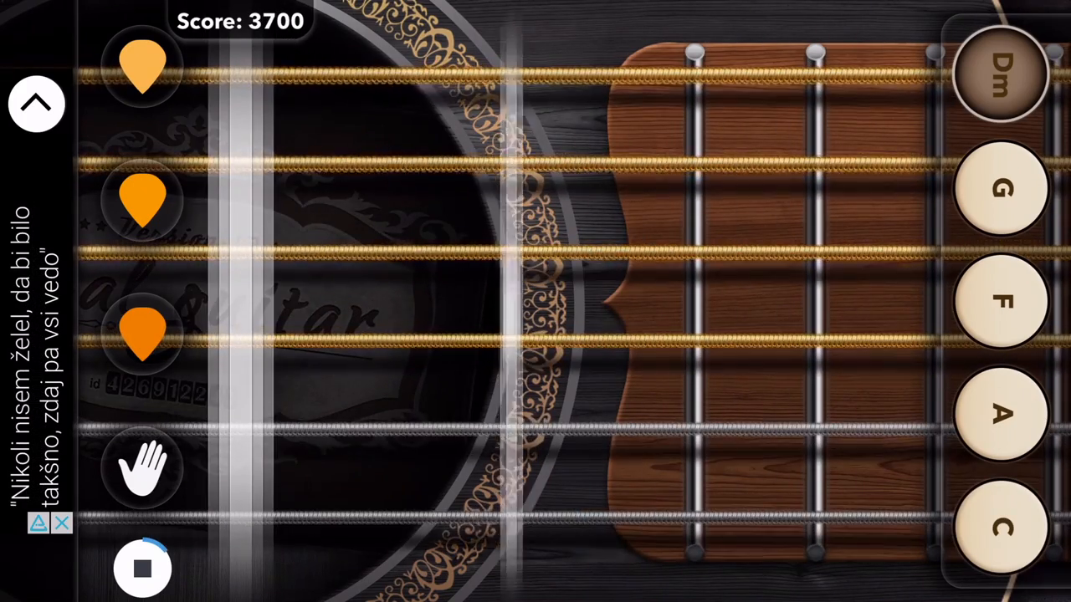
pyautogui.click(1000, 527)
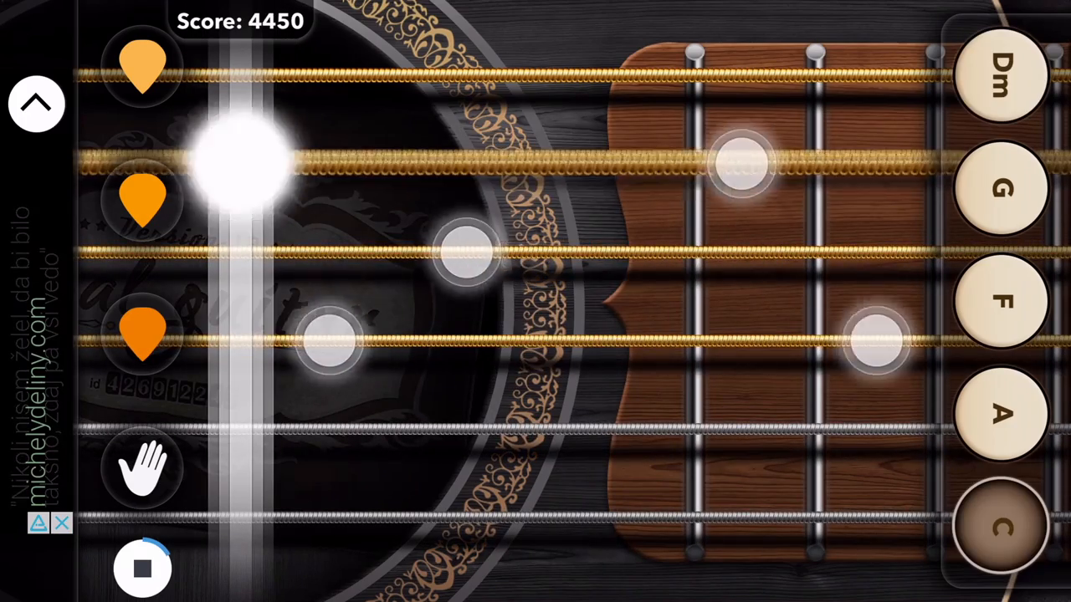
pyautogui.click(1002, 75)
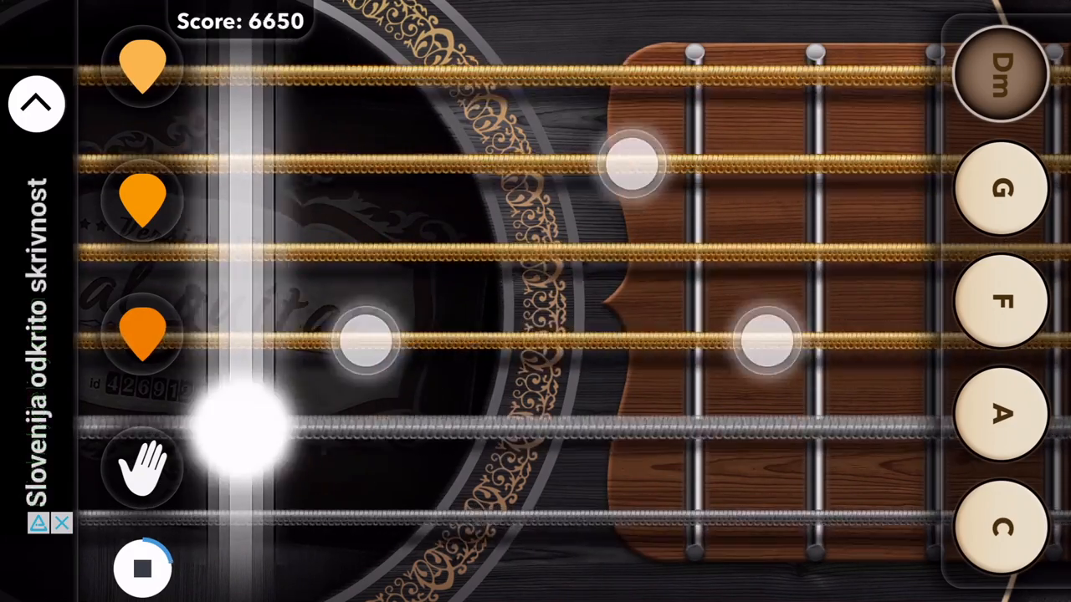
pyautogui.click(1000, 532)
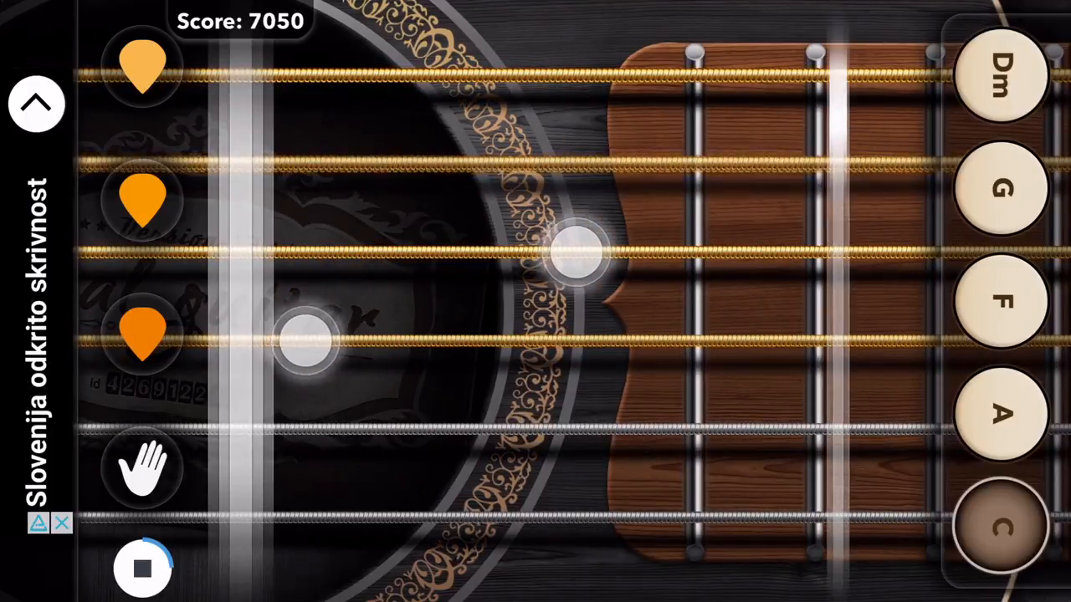
pyautogui.click(997, 418)
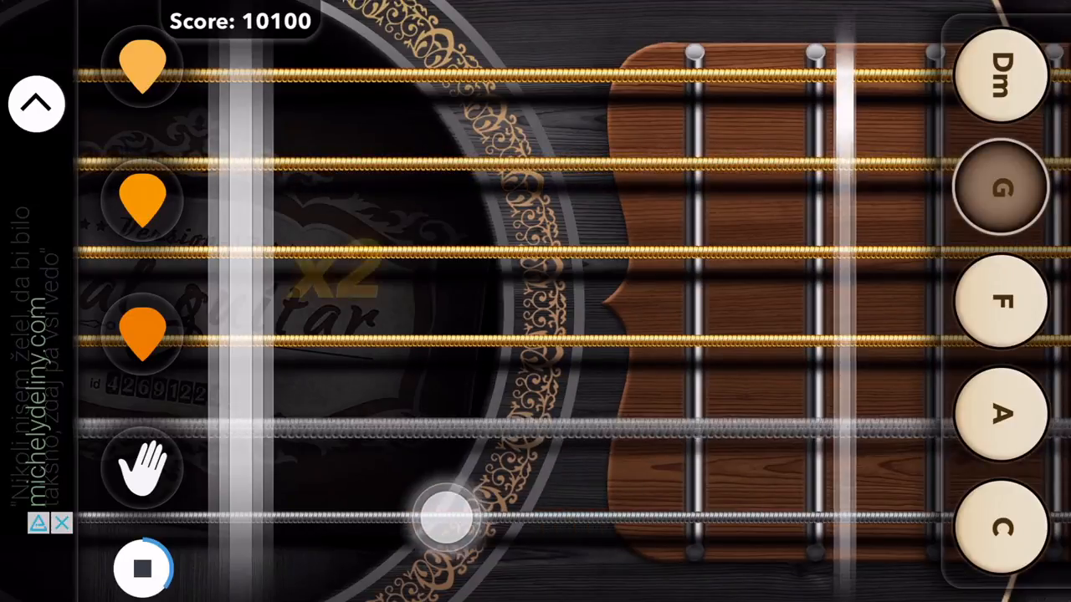
pyautogui.click(999, 420)
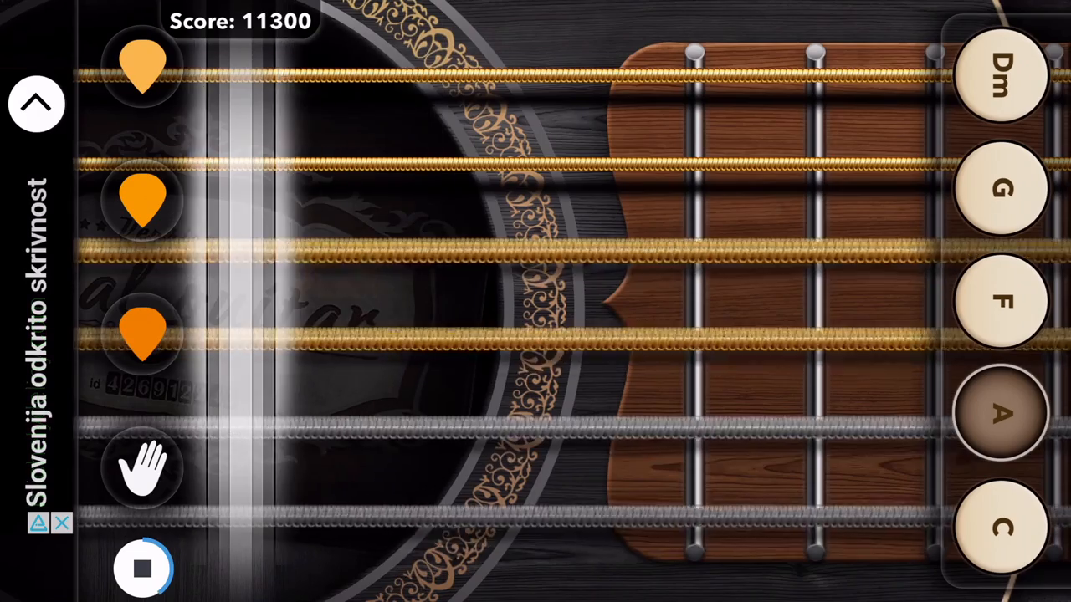
pyautogui.click(828, 265)
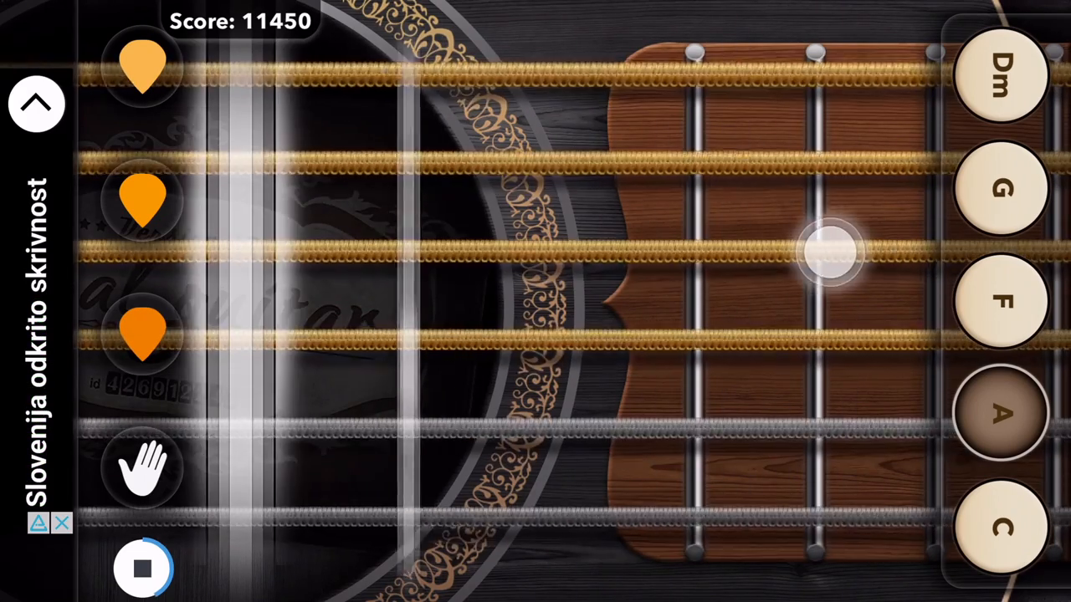
pyautogui.click(1000, 301)
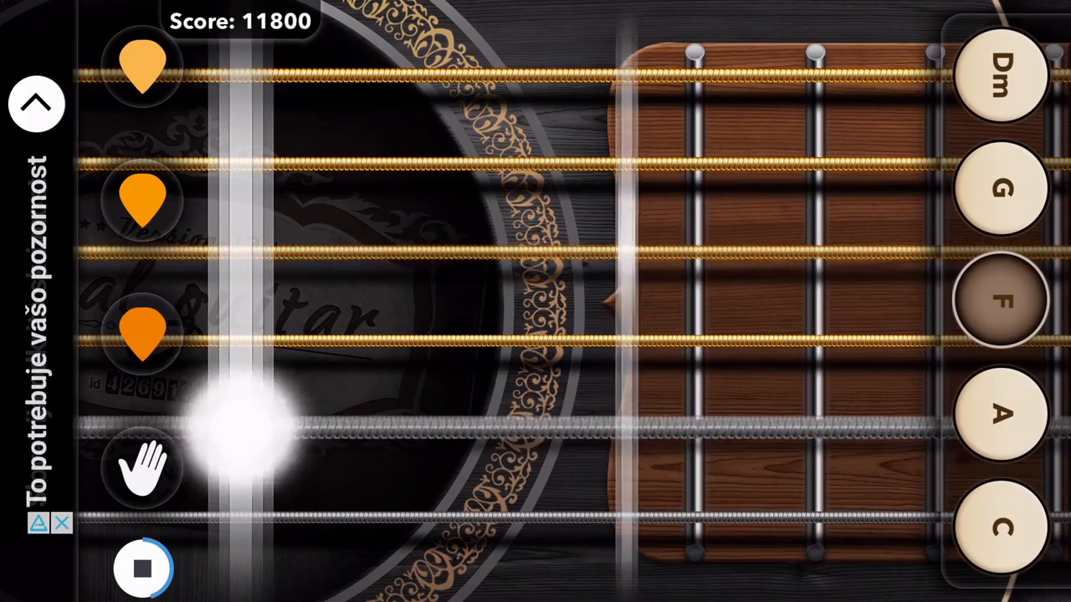
# Step: Continue the notes and chord changes until the score passes 25,000 with a x2 multiplier
pyautogui.click(1001, 188)
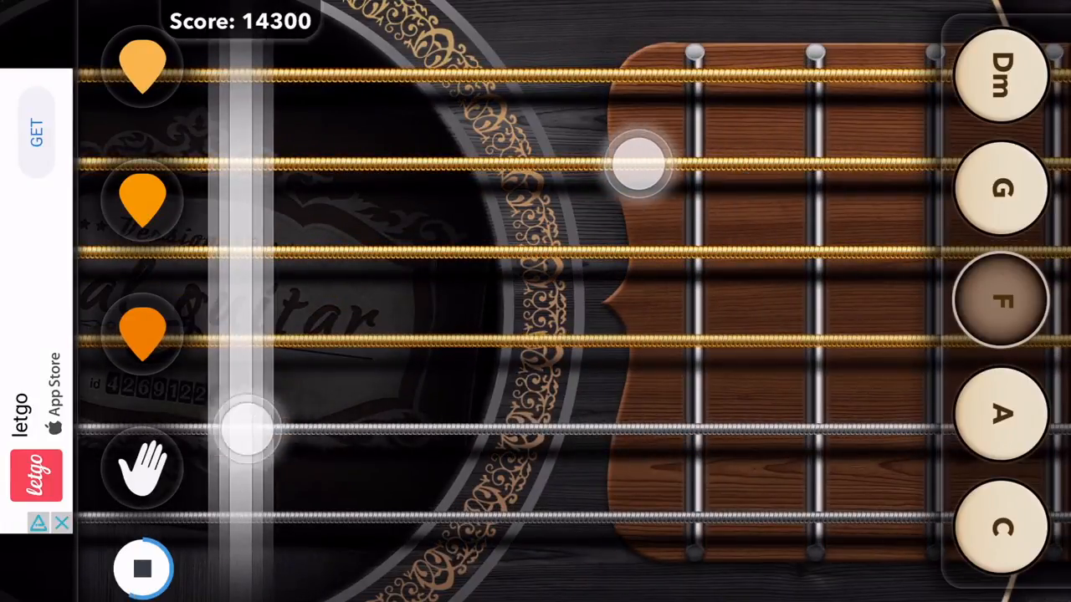
pyautogui.click(1001, 191)
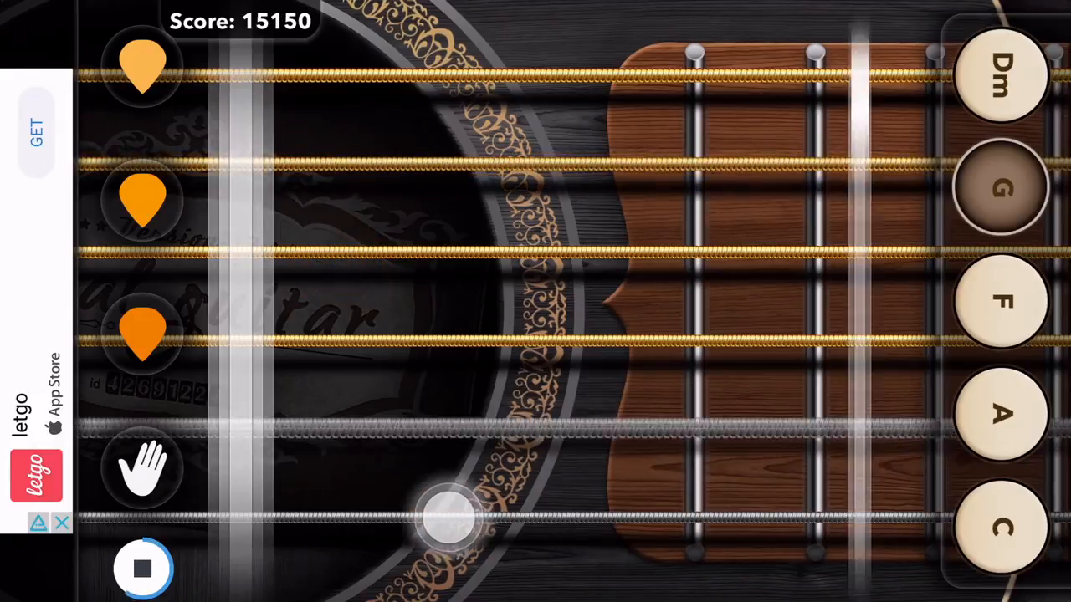
pyautogui.click(999, 421)
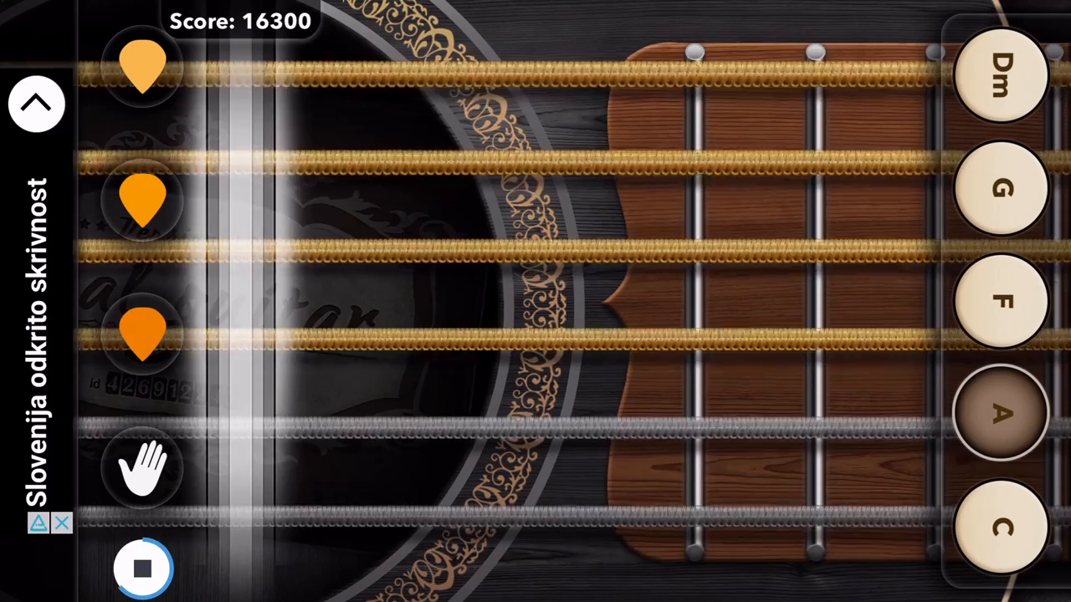
pyautogui.click(1002, 301)
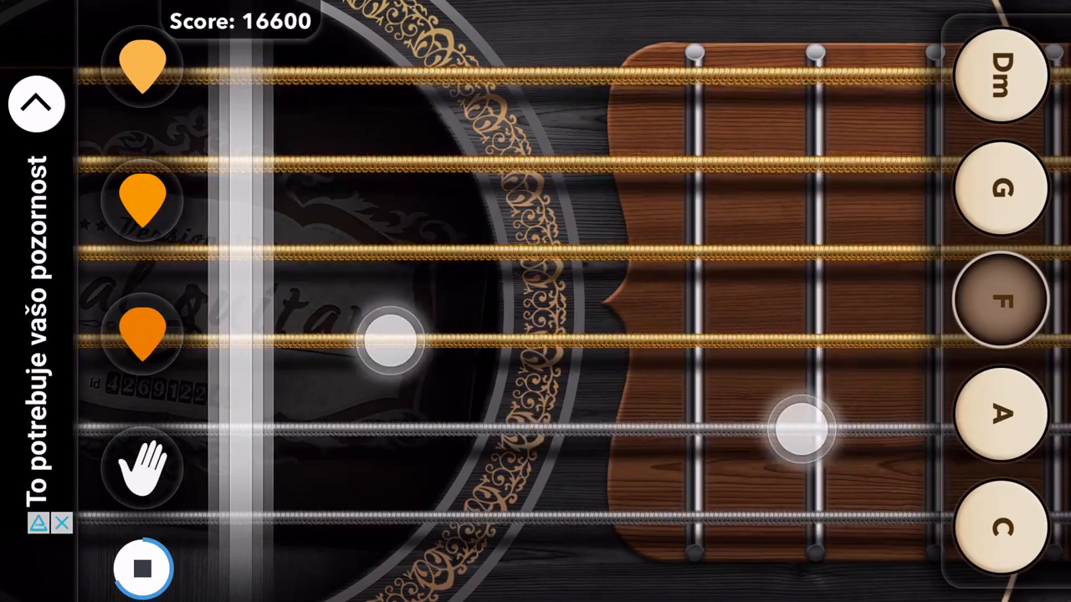
pyautogui.click(1004, 190)
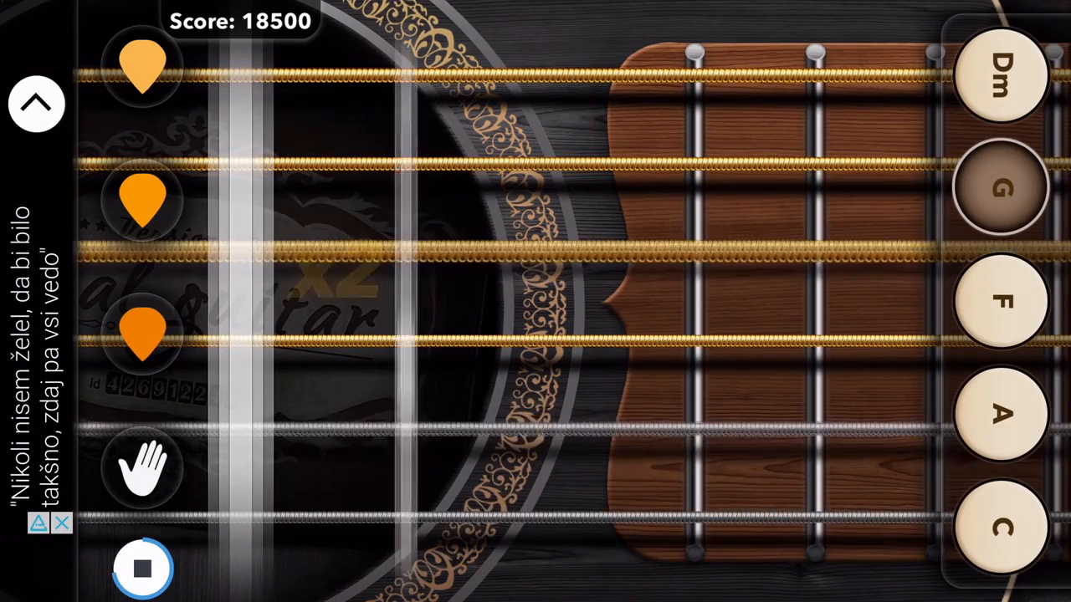
pyautogui.click(1000, 70)
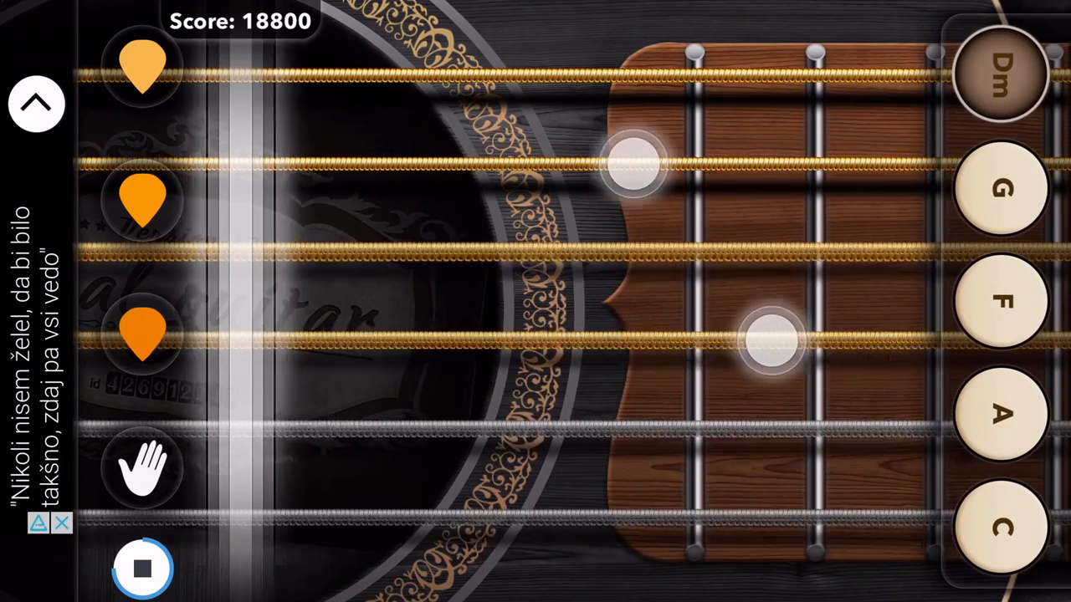
pyautogui.click(1001, 532)
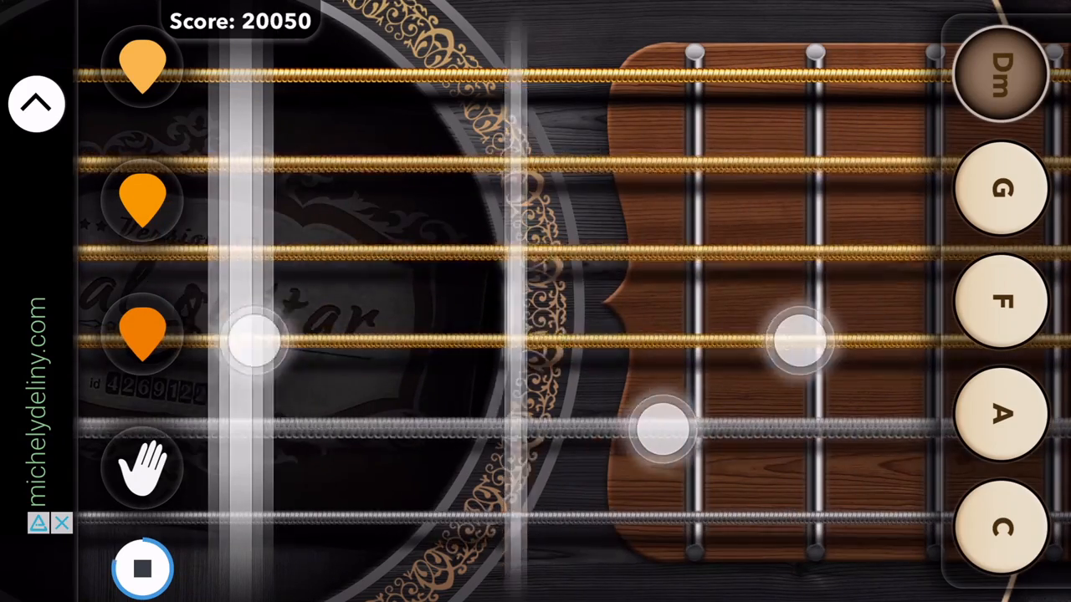
pyautogui.click(1005, 535)
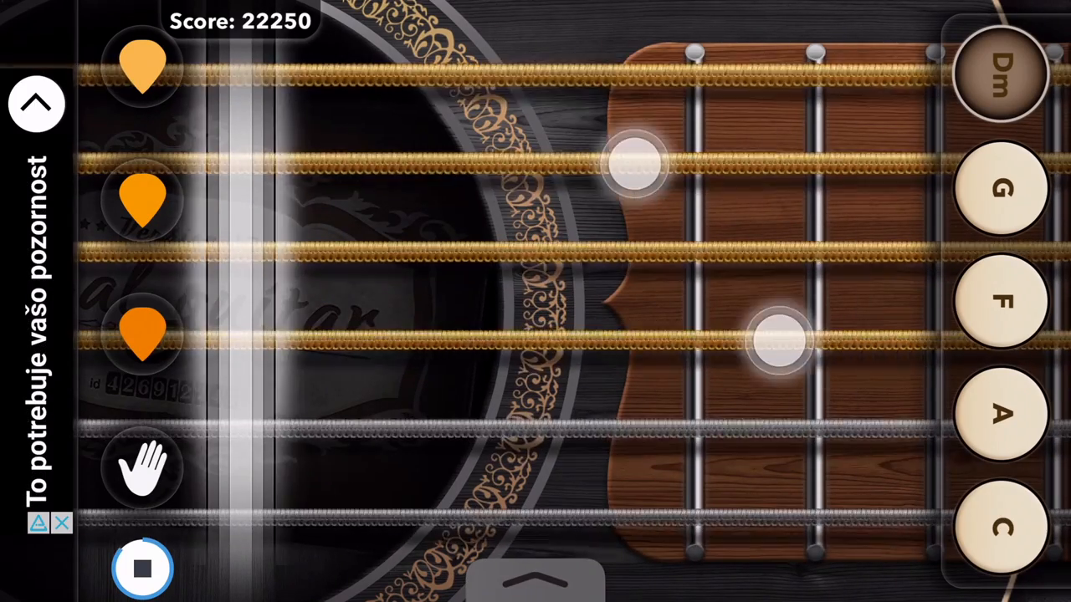
pyautogui.click(1001, 532)
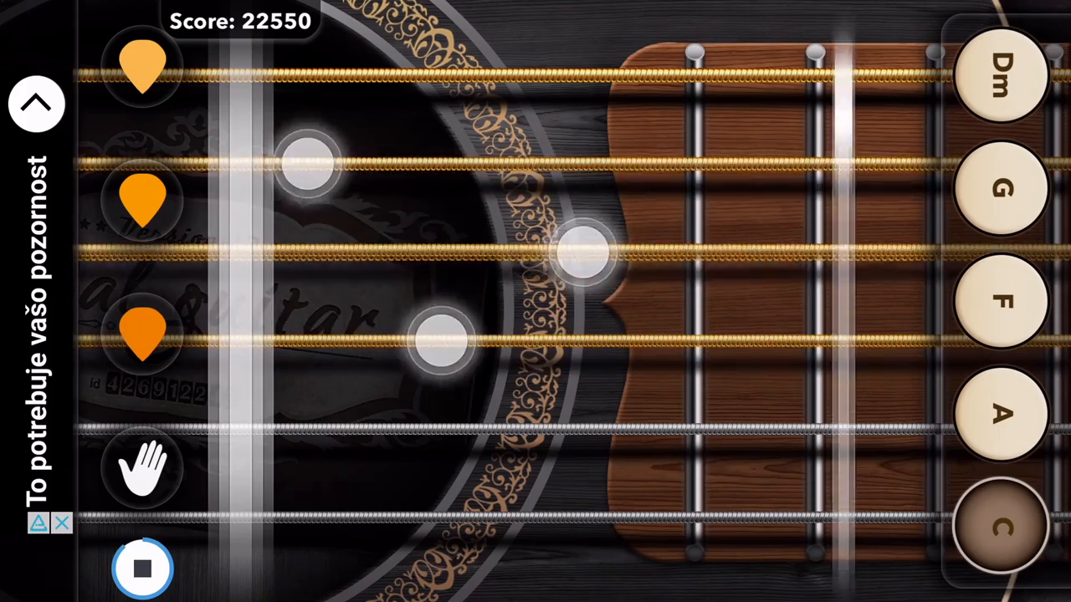
pyautogui.click(1004, 67)
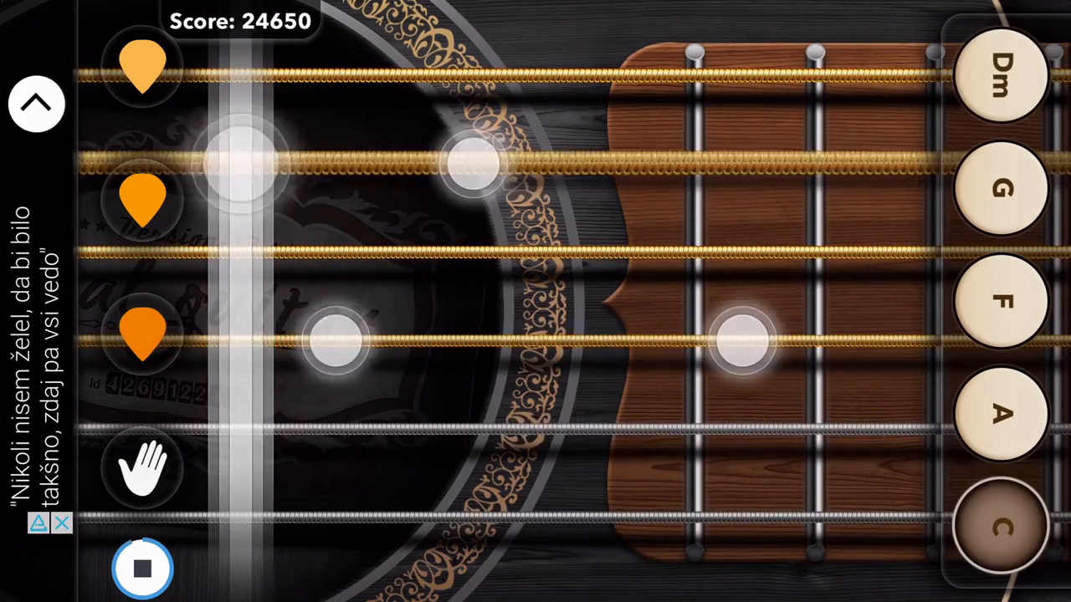
pyautogui.click(1001, 70)
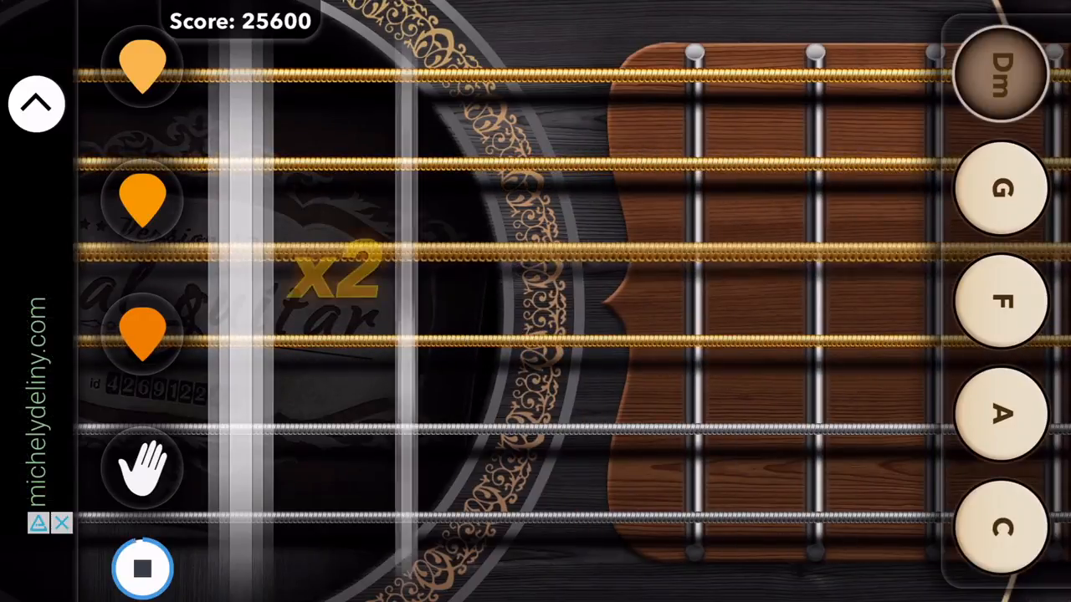